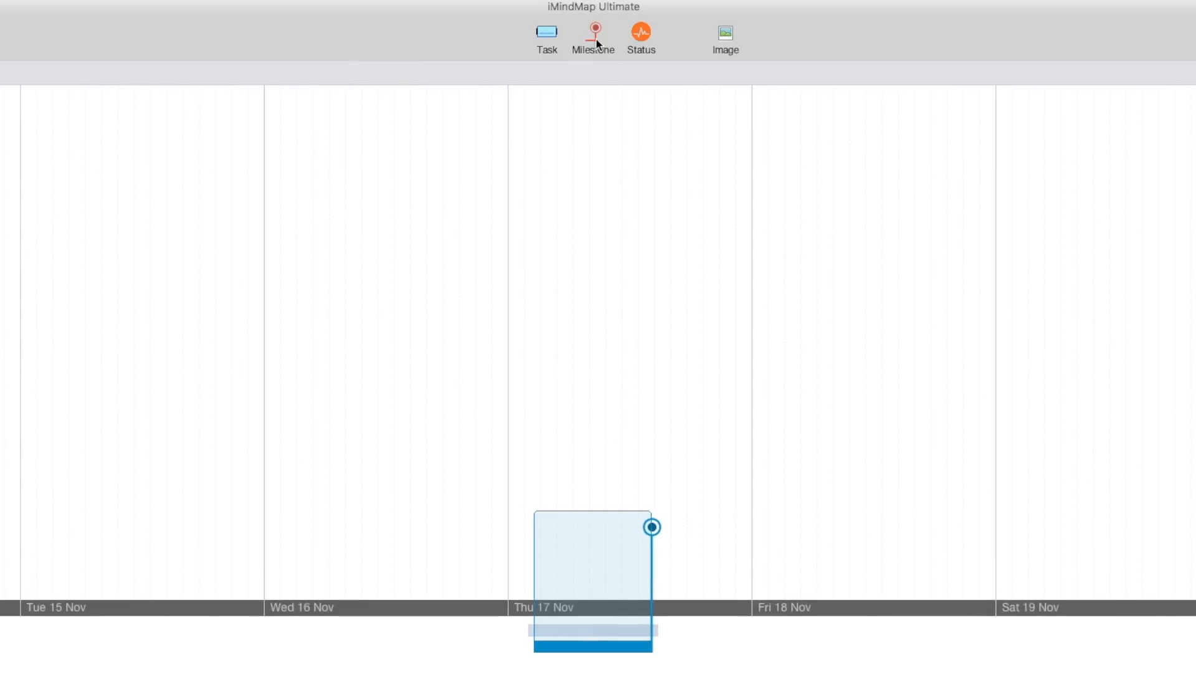
Name the closing milestone 'Home Page' and bring up the task status choices.
{"action": "type", "text": "Home Page"}
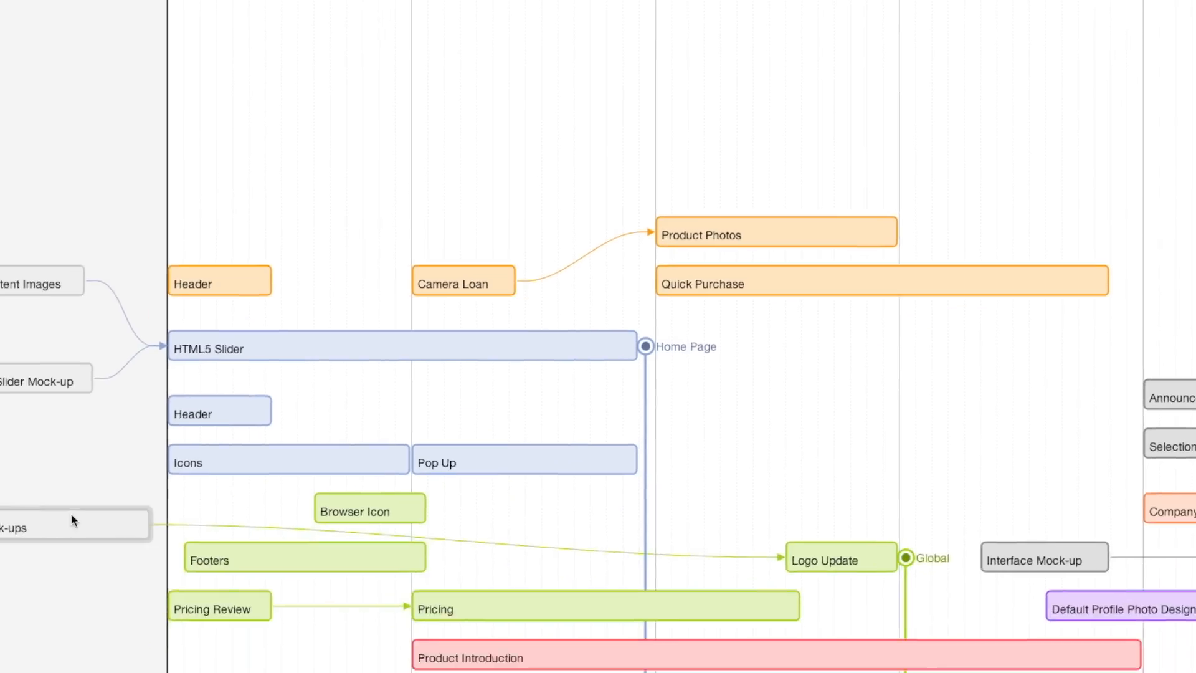
{"action": "scroll", "scroll_direction": "down", "scroll_amount": 3}
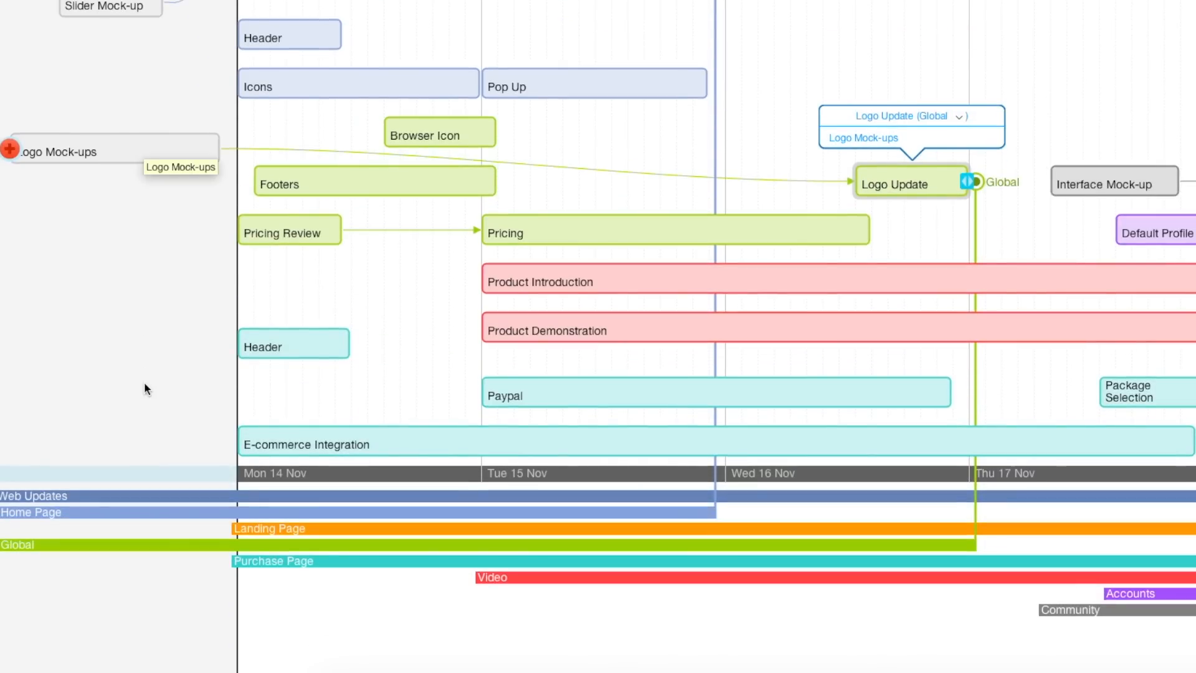
{"action": "left_click", "coordinate": [608, 65]}
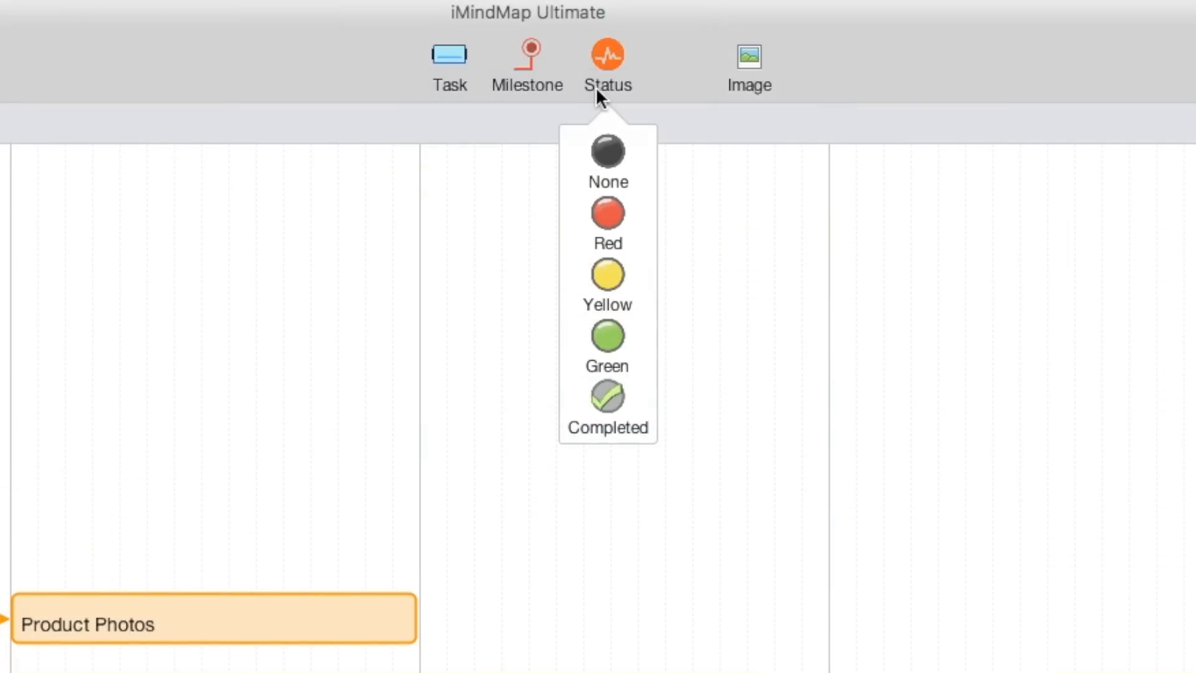
{"action": "mouse_move", "coordinate": [599, 80]}
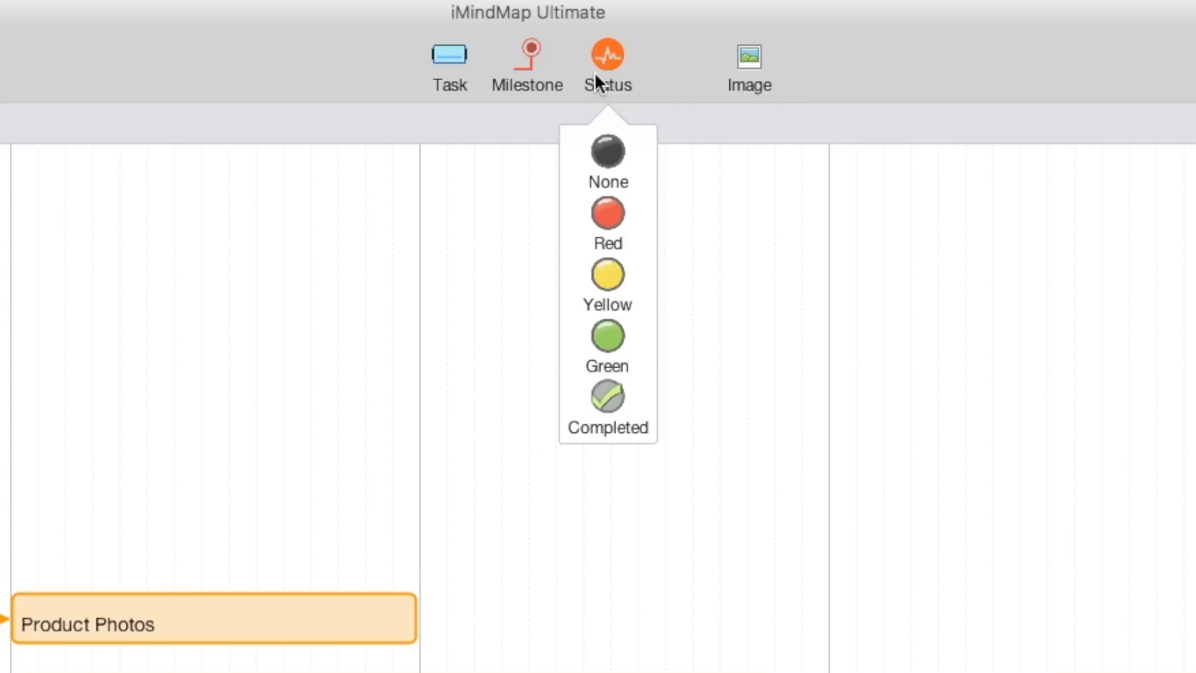
{"action": "mouse_move", "coordinate": [619, 312]}
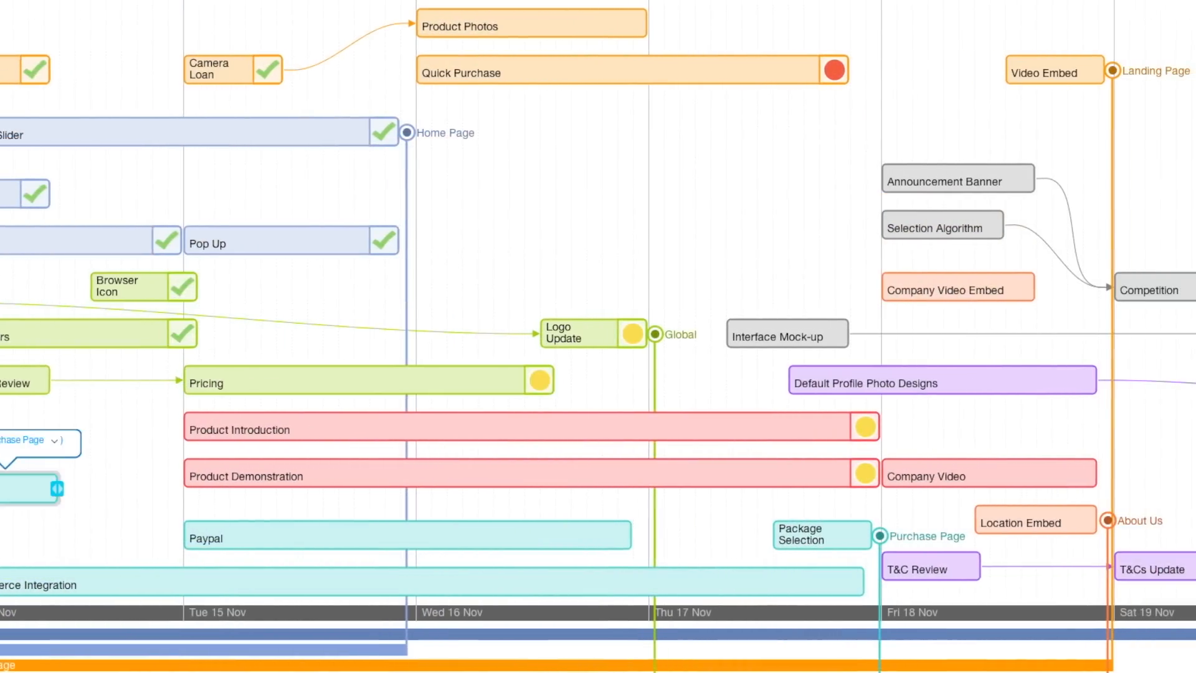
Scroll along the timeline to reach the tasks needing Completed, Yellow and Red statuses.
{"action": "scroll", "scroll_direction": "right", "scroll_amount": 3}
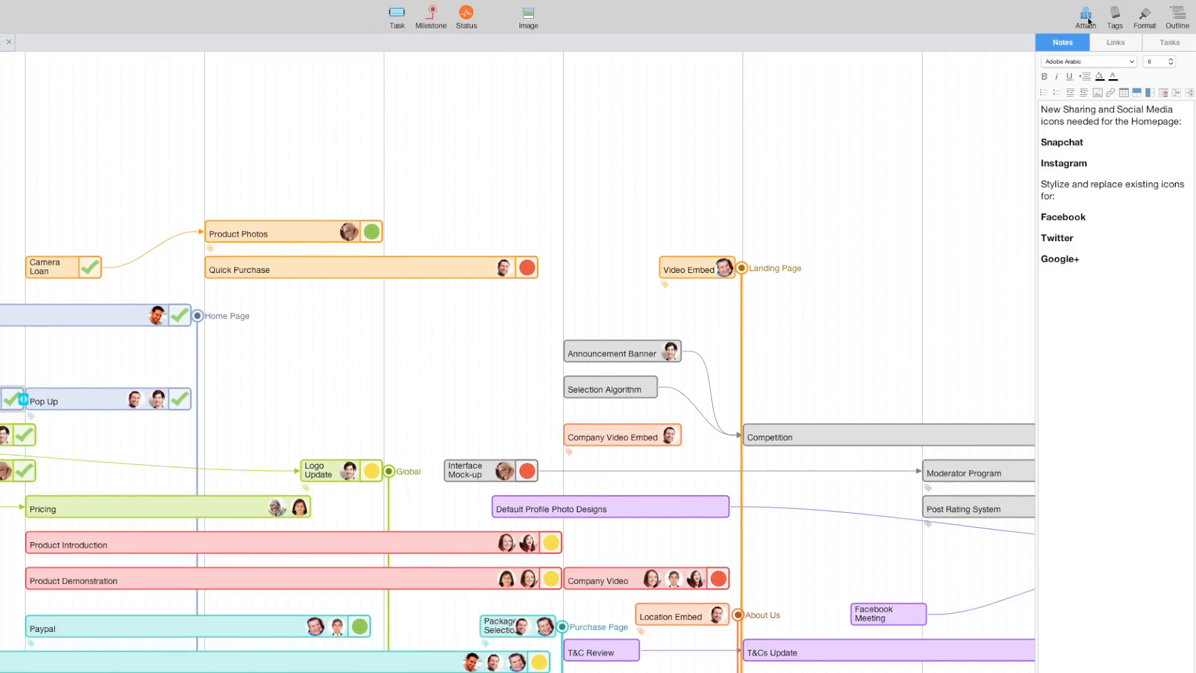
{"action": "mouse_move", "coordinate": [1104, 270]}
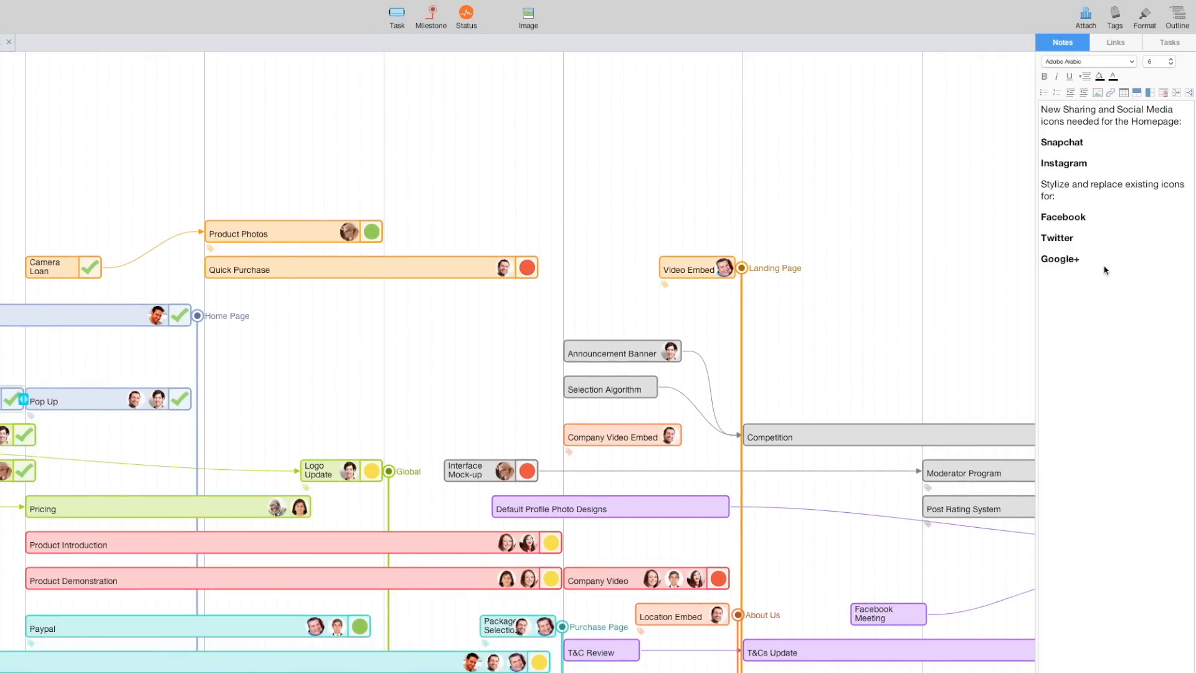
Add 'Behance' to the Icons task's social icons note and show its tags.
{"action": "type", "text": "Behance"}
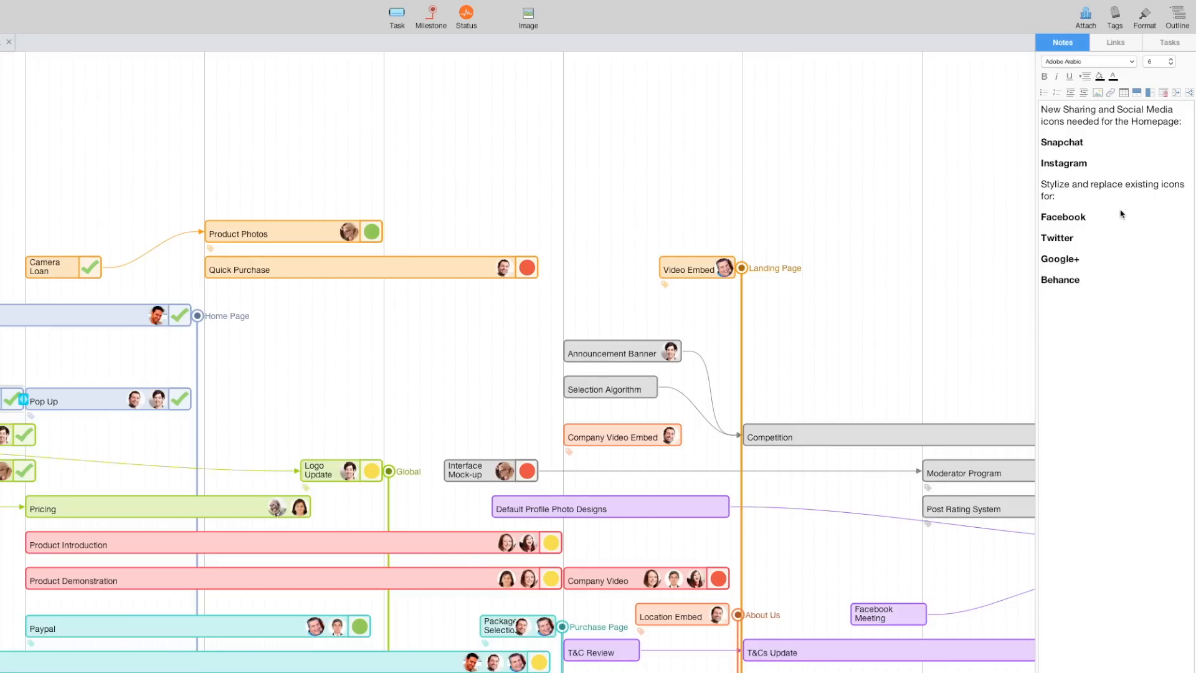
{"action": "left_click", "coordinate": [1114, 16]}
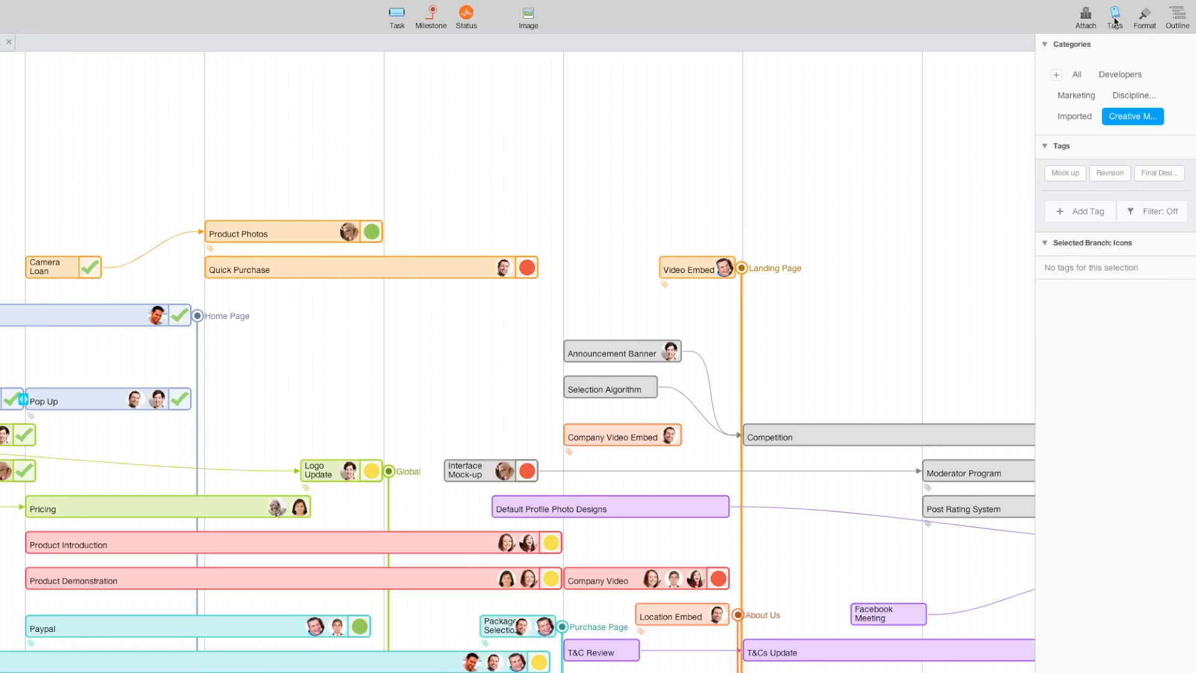
Tag Icons as Final Design, then show the Developers tags for Quick Purchase.
{"action": "left_click", "coordinate": [1159, 172]}
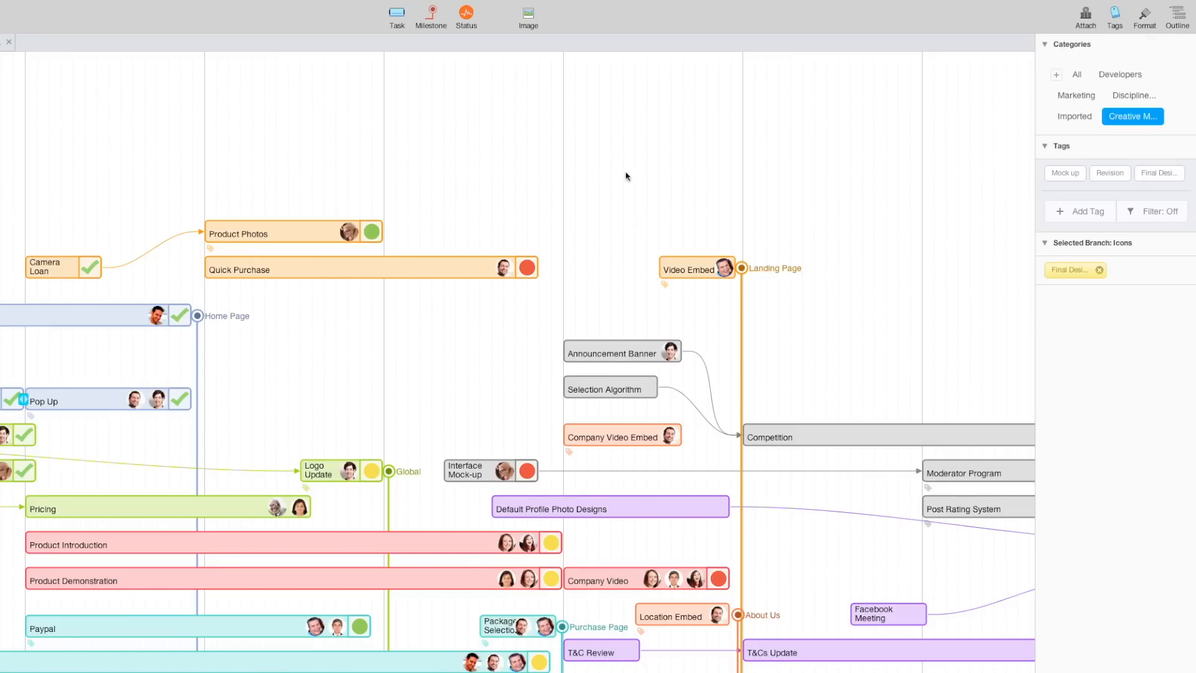
{"action": "left_click", "coordinate": [369, 269]}
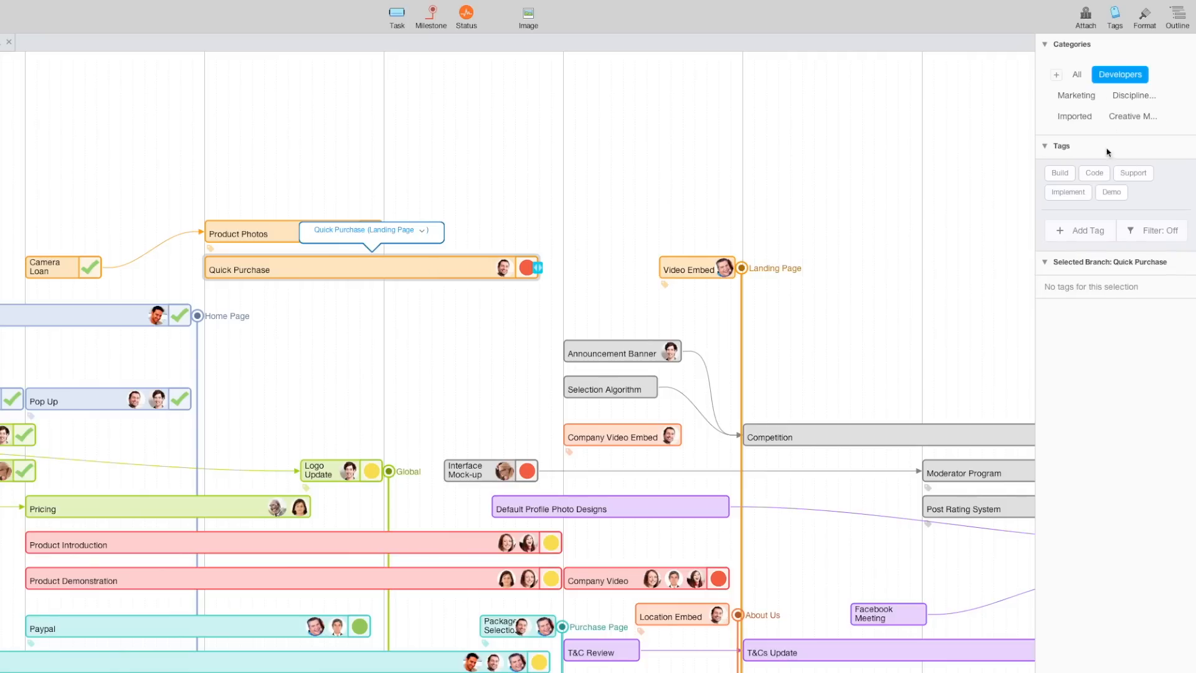
{"action": "left_click", "coordinate": [1068, 192]}
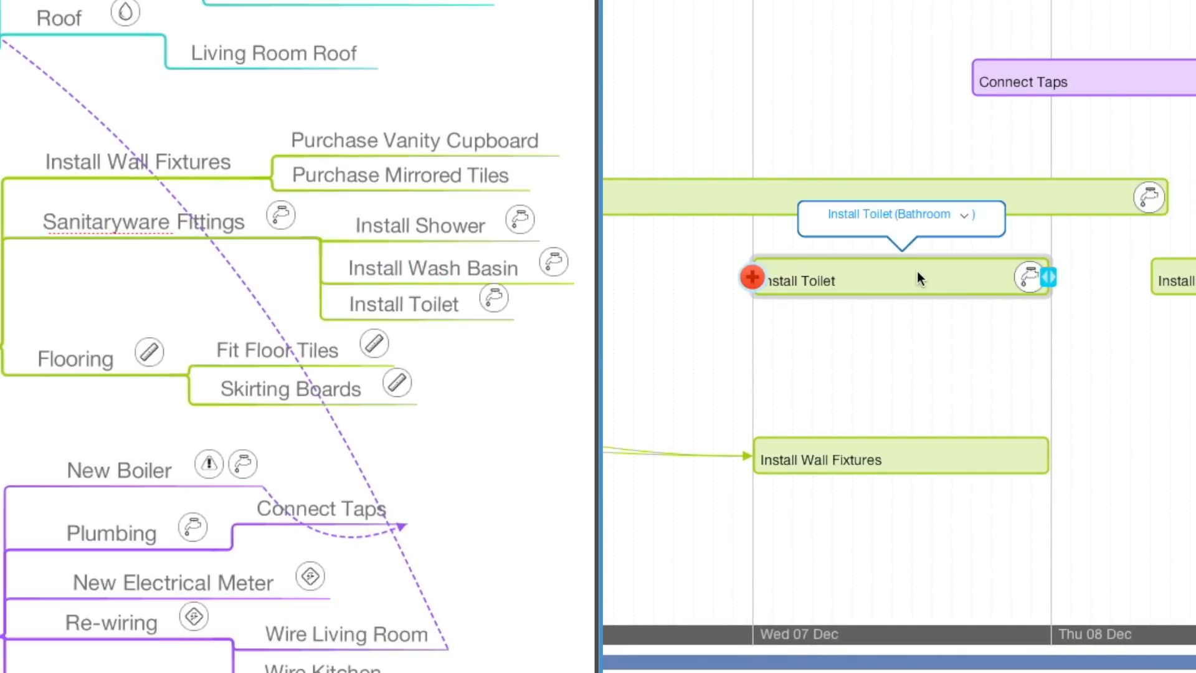
Select the Install Toilet task scheduled on Wed 07 Dec in the renovation timeline.
{"action": "left_click", "coordinate": [292, 25]}
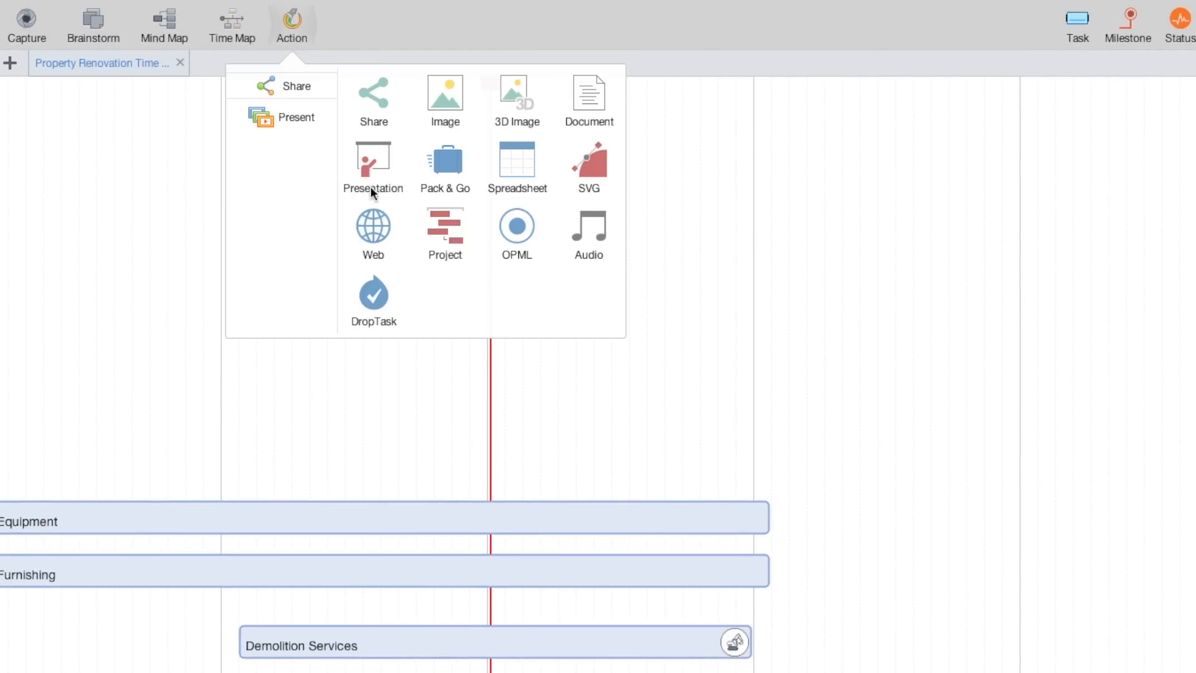
Choose DropTask from the Share options to export the Property Renovation time map.
{"action": "left_click", "coordinate": [372, 298]}
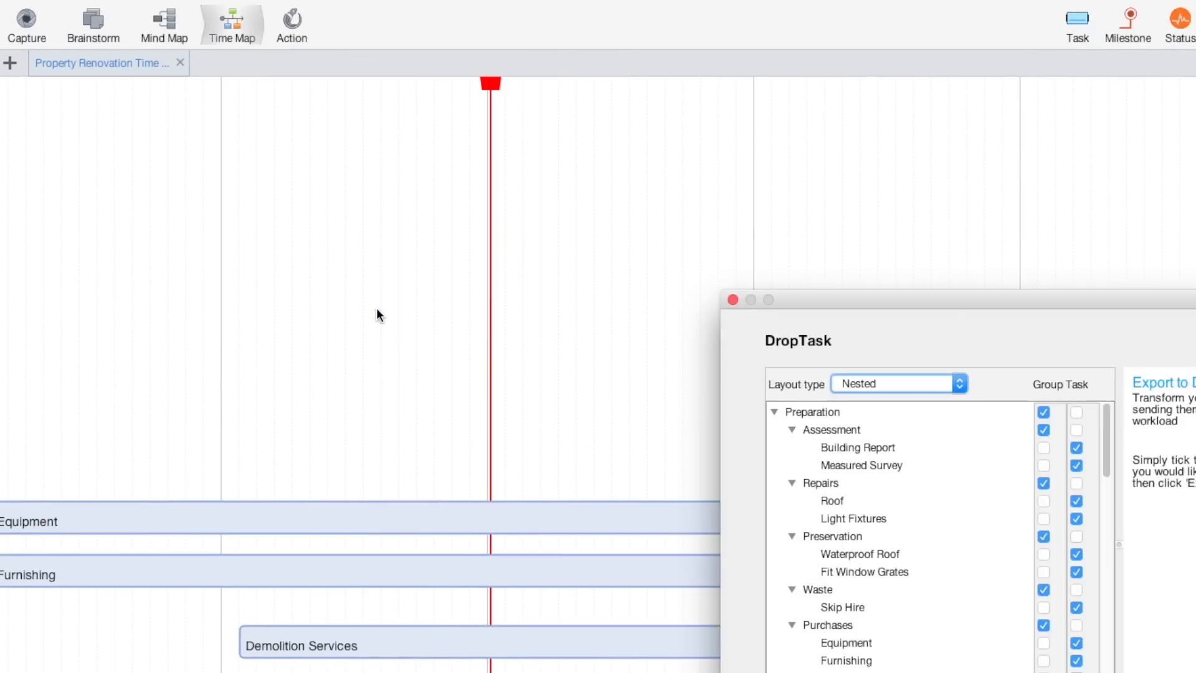